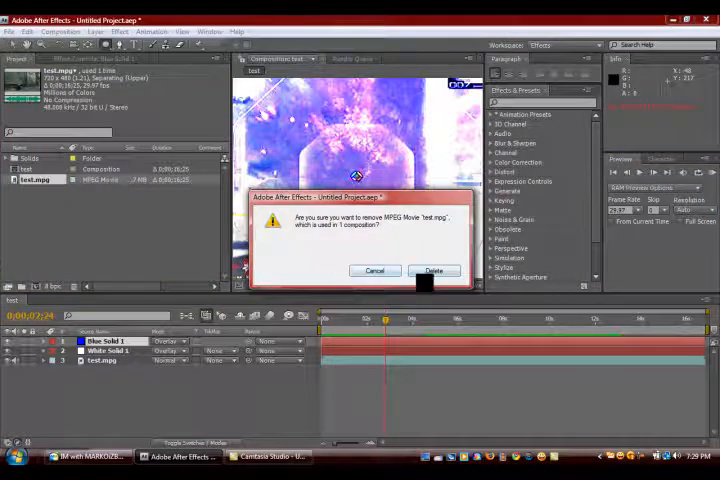
Confirm both delete warnings so the footage, composition and folders are removed
{"action": "left_click", "coordinate": [434, 270]}
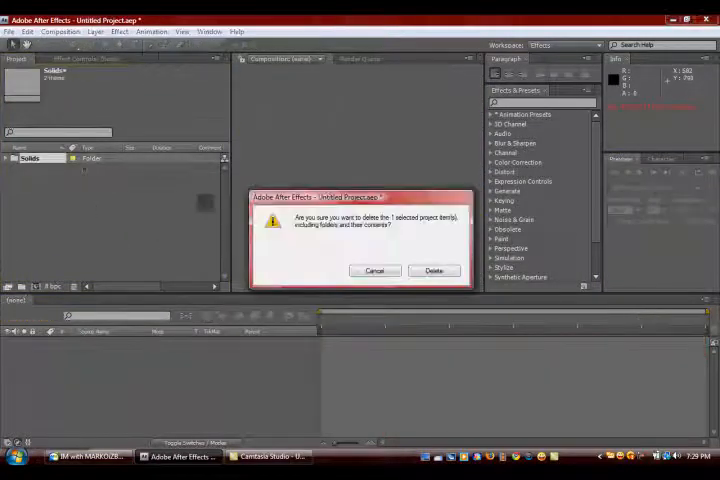
{"action": "left_click", "coordinate": [434, 270]}
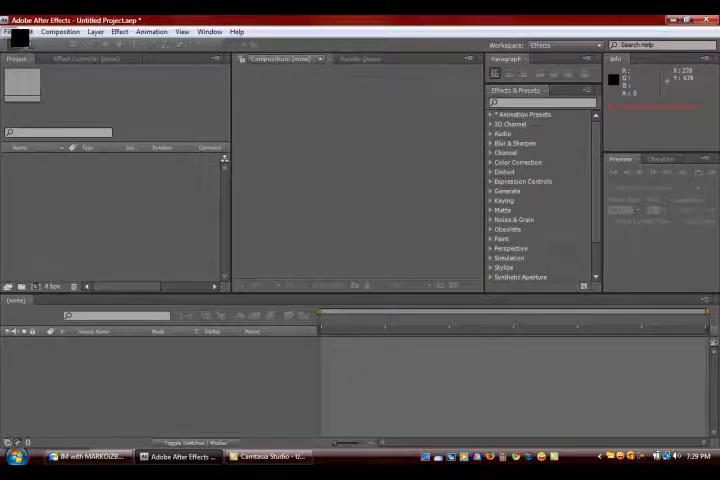
Import the gameplay video clip into the project via File > Import > File
{"action": "left_click", "coordinate": [8, 32]}
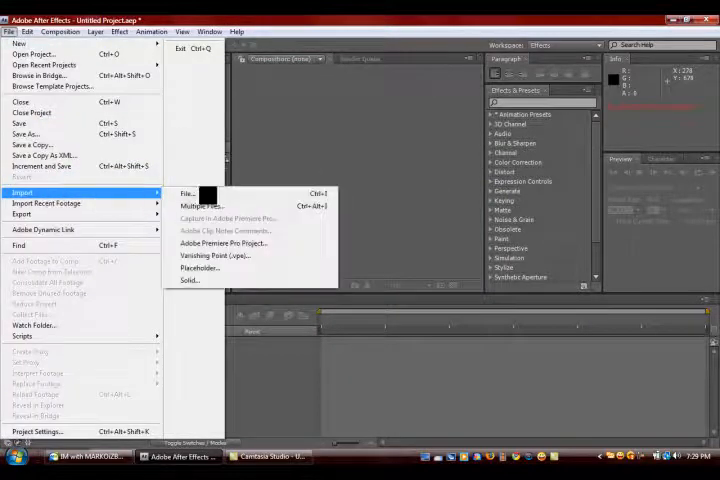
{"action": "left_click", "coordinate": [186, 192]}
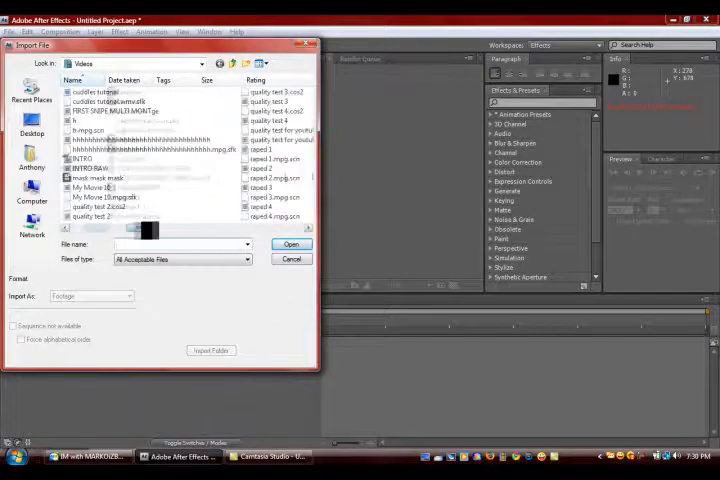
{"action": "scroll", "scroll_direction": "down", "scroll_amount": 3}
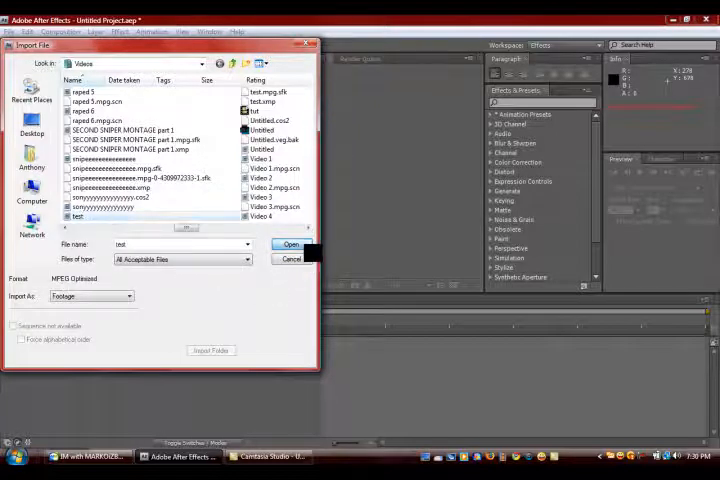
{"action": "left_click", "coordinate": [292, 244]}
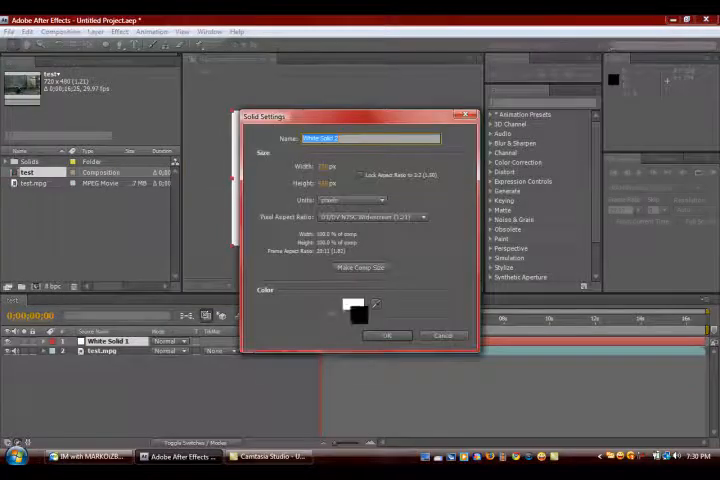
Pick a red in the Solid Color picker for the new solid
{"action": "left_click", "coordinate": [344, 308]}
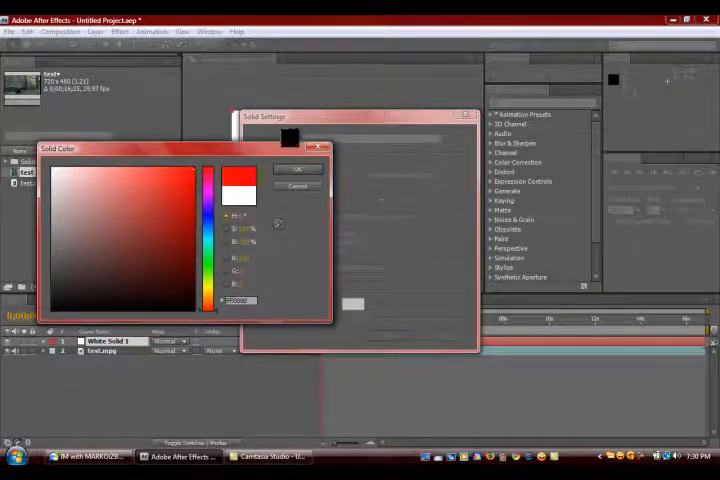
{"action": "left_click", "coordinate": [296, 168]}
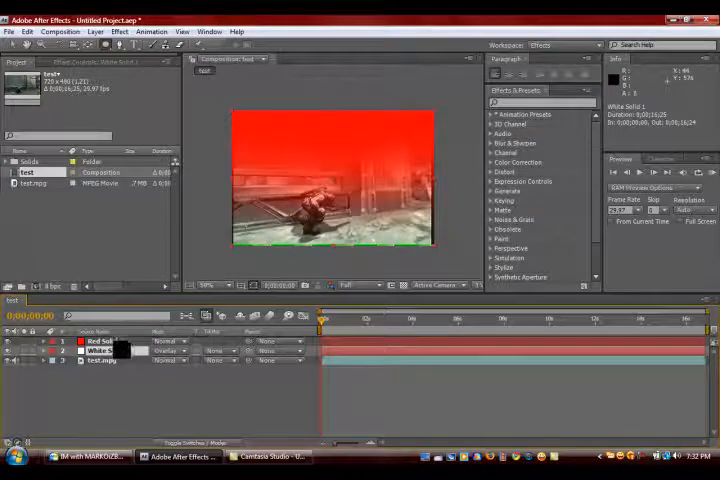
Set the red solid's blend mode to Overlay, tinting the footage red
{"action": "left_click", "coordinate": [170, 342]}
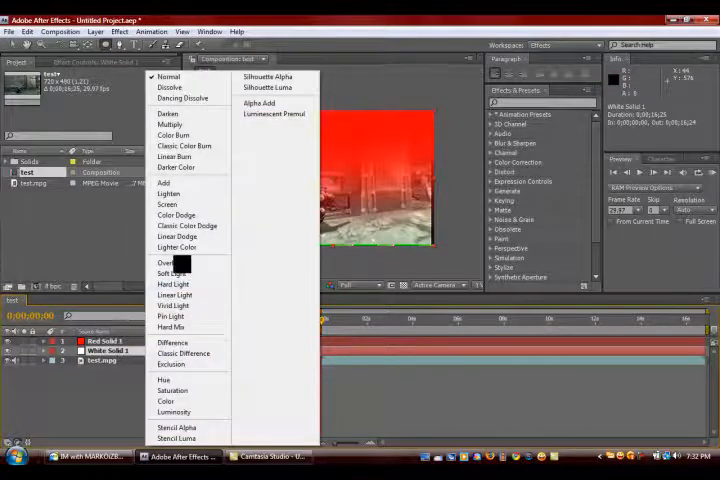
{"action": "left_click", "coordinate": [172, 262]}
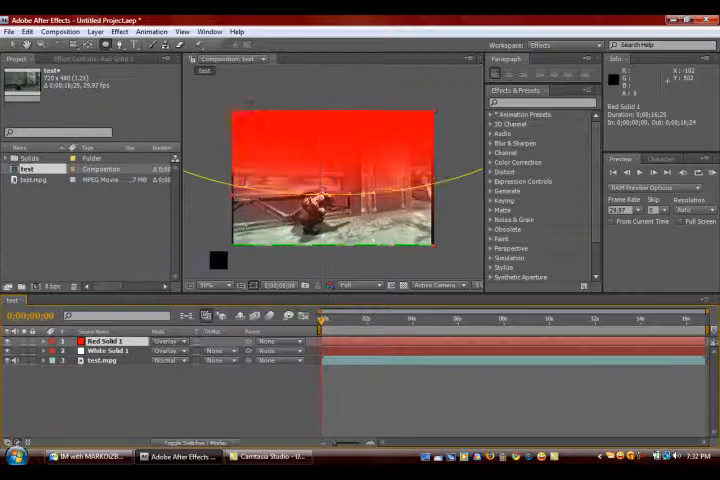